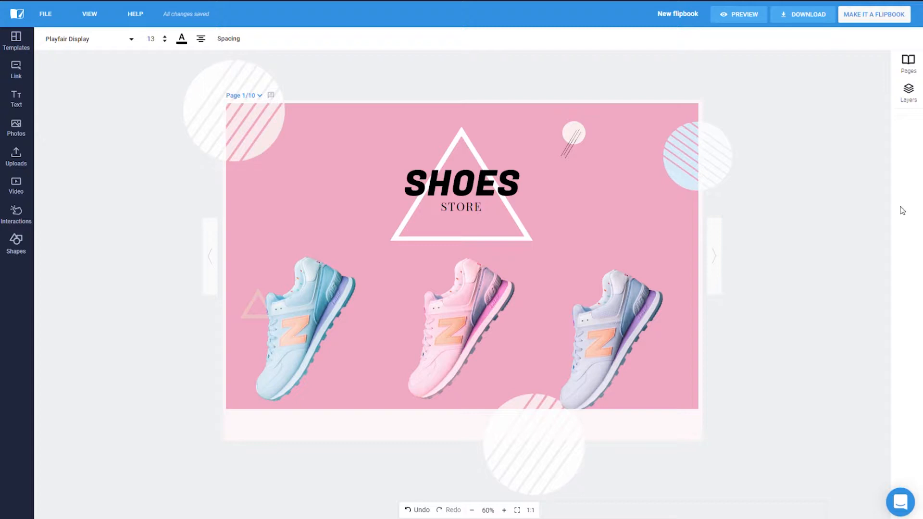
Add an empty video widget to page 1 from the Video sidebar options.
click(16, 184)
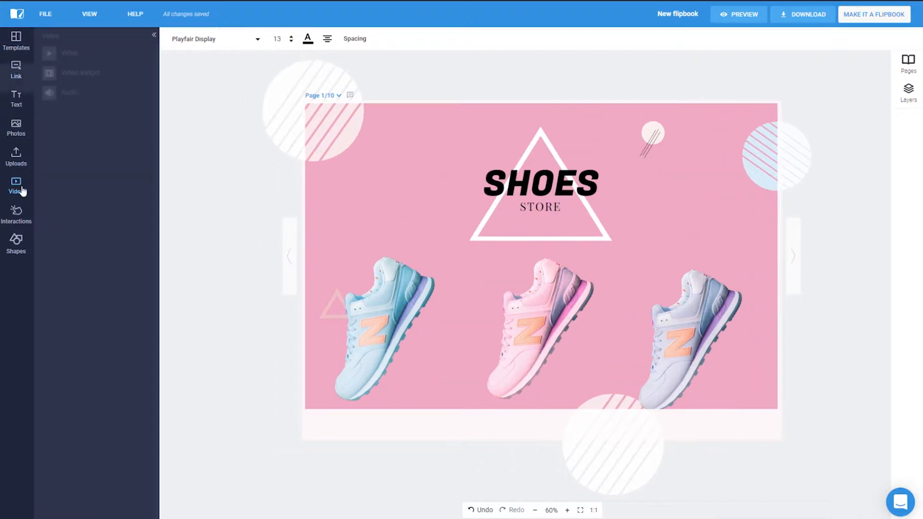
click(16, 185)
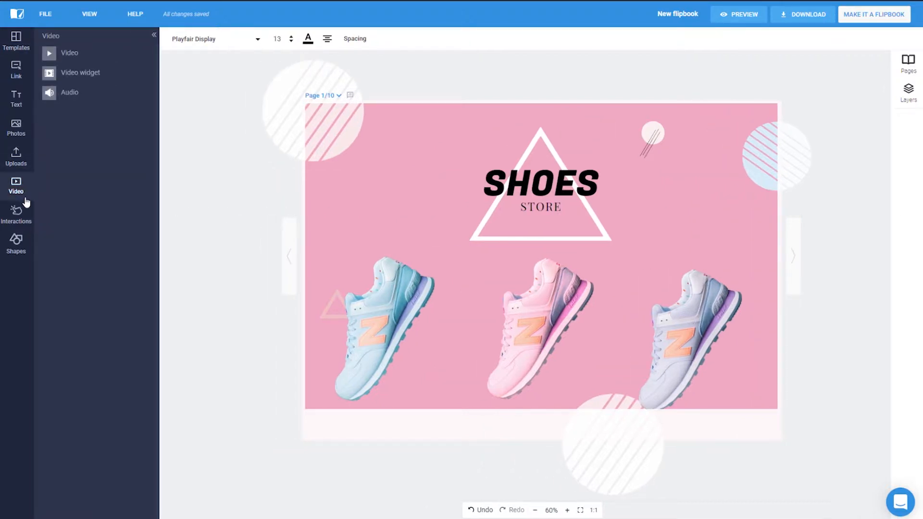
mouse_move(99, 59)
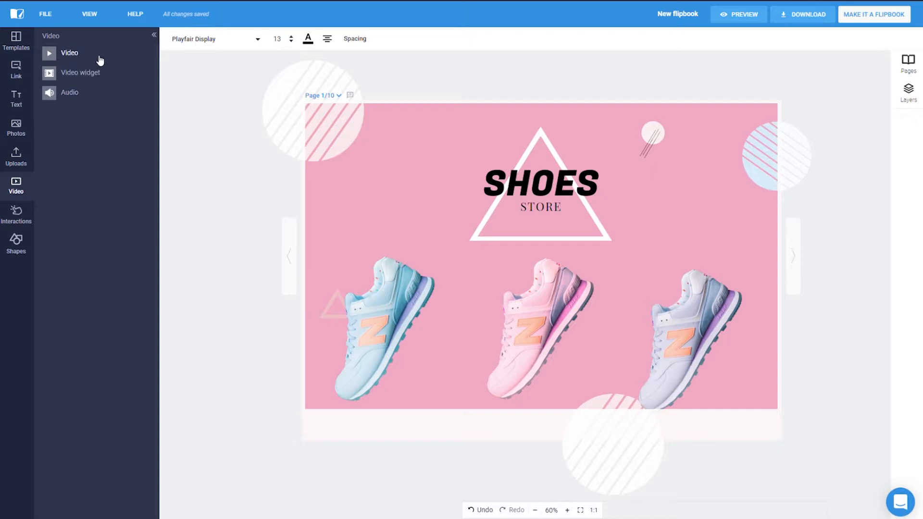
mouse_move(86, 96)
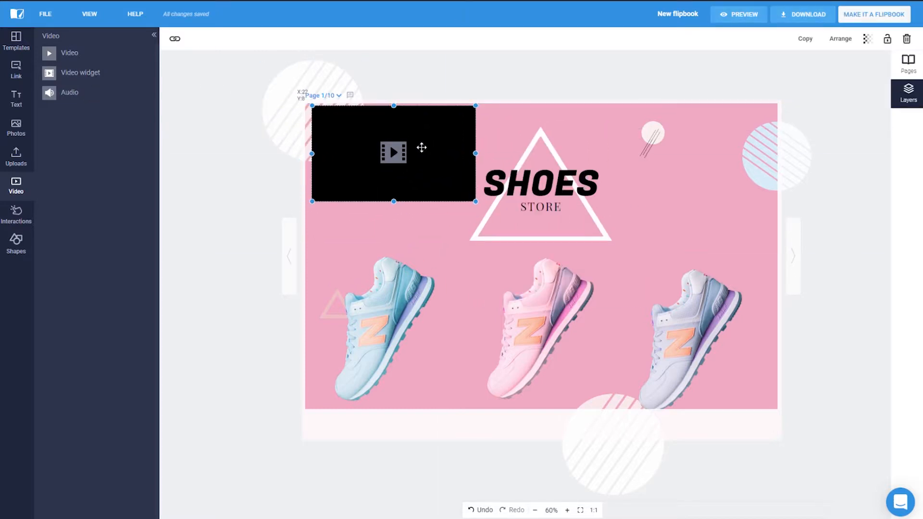
Link the page 1 video box to the YouTube URL.
click(174, 39)
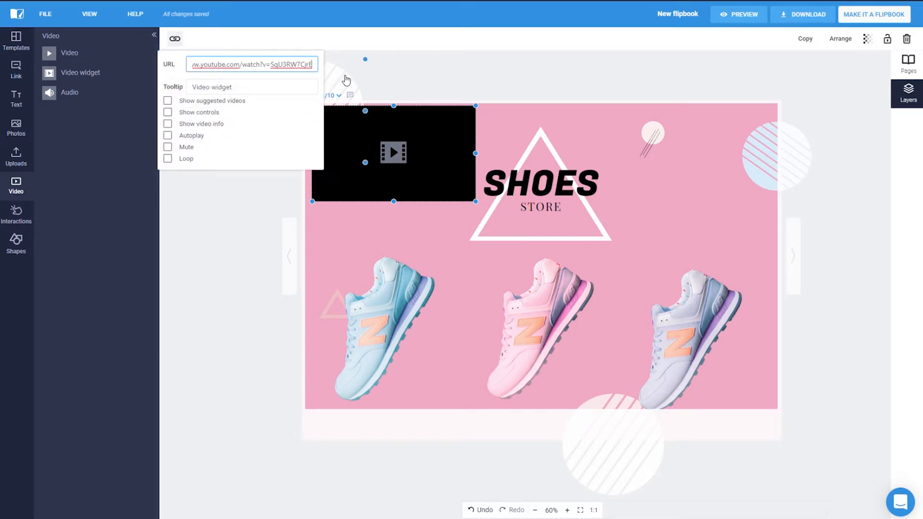
click(528, 112)
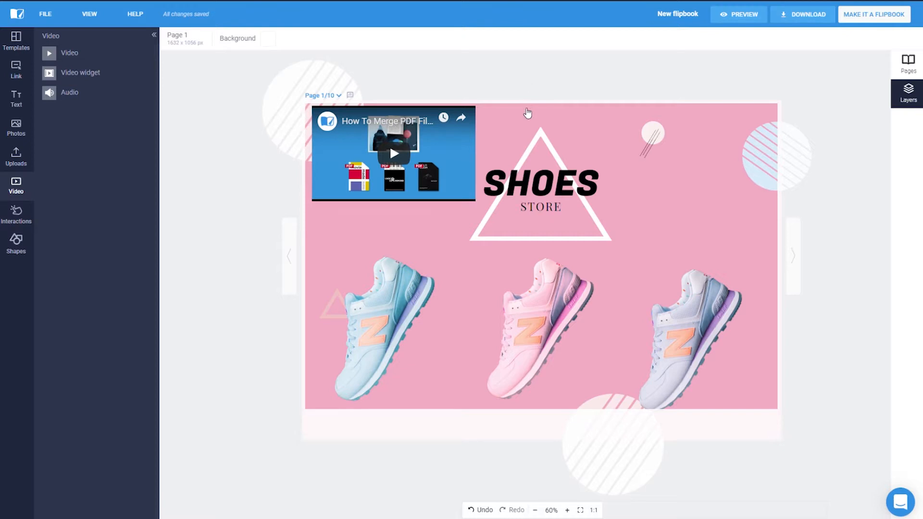
mouse_move(18, 215)
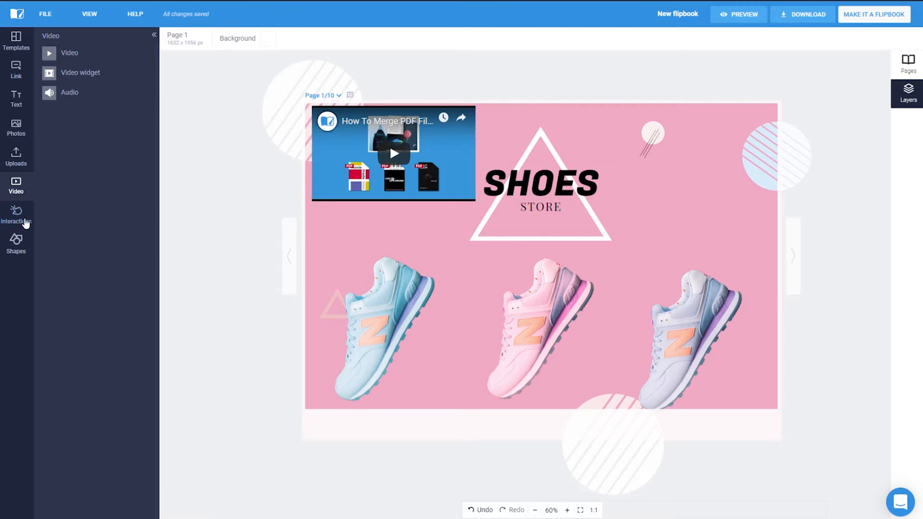
click(16, 215)
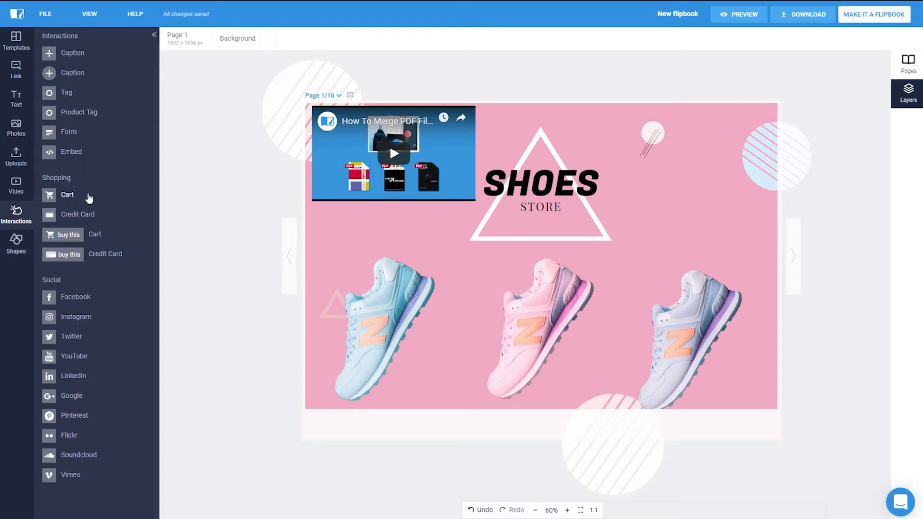
mouse_move(114, 368)
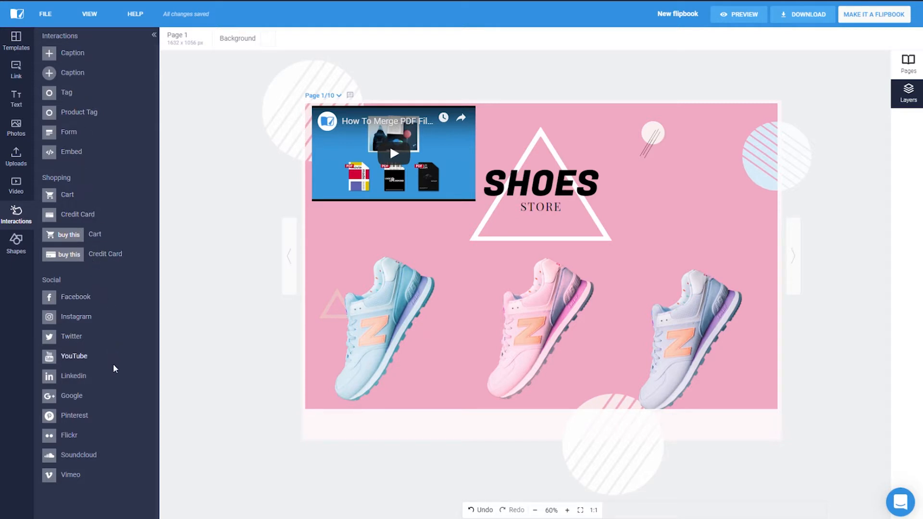
mouse_move(107, 167)
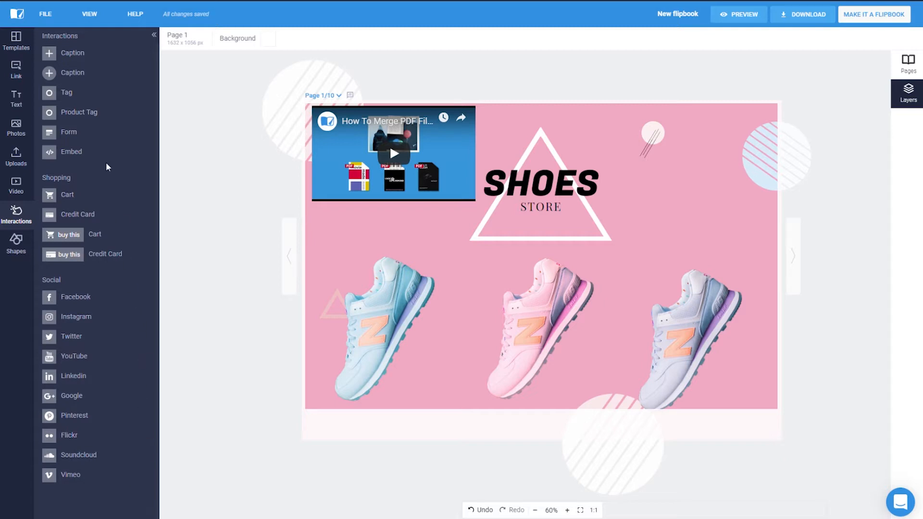
mouse_move(116, 122)
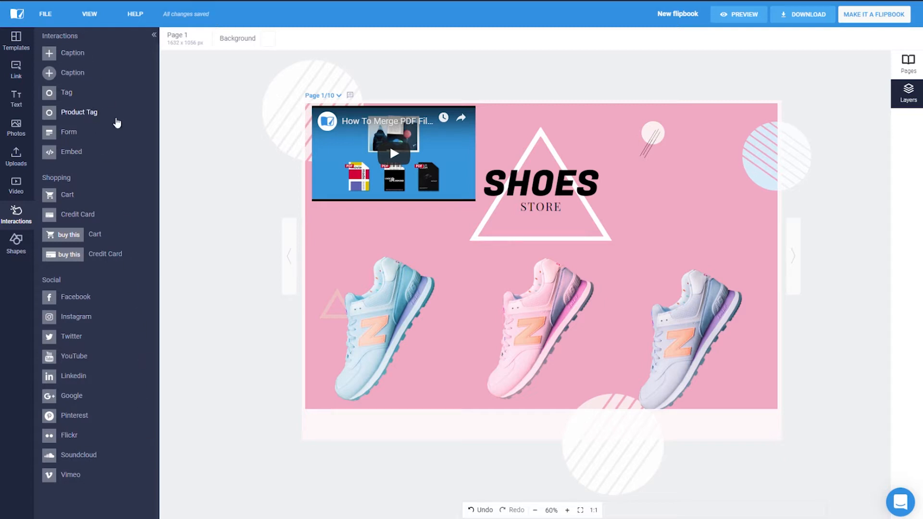
Navigate to page 10, the final store page with title and address.
click(793, 256)
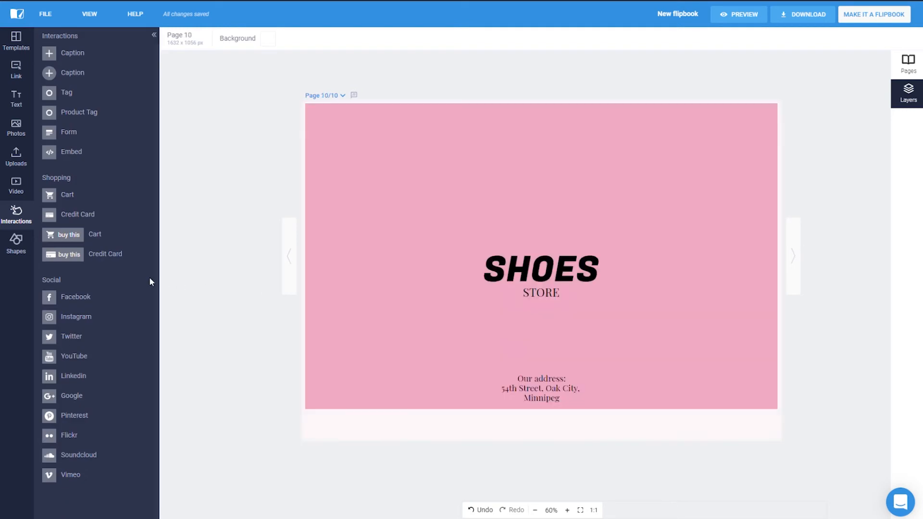
mouse_move(74, 367)
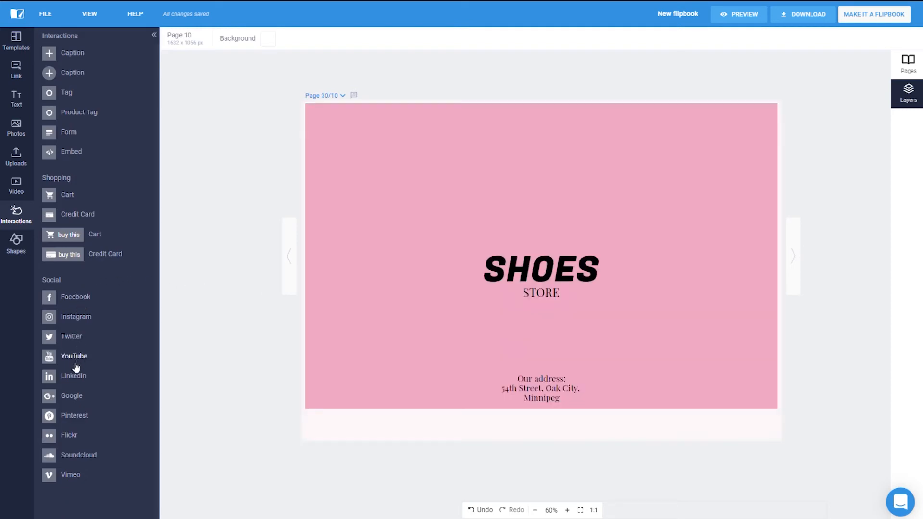
mouse_move(75, 308)
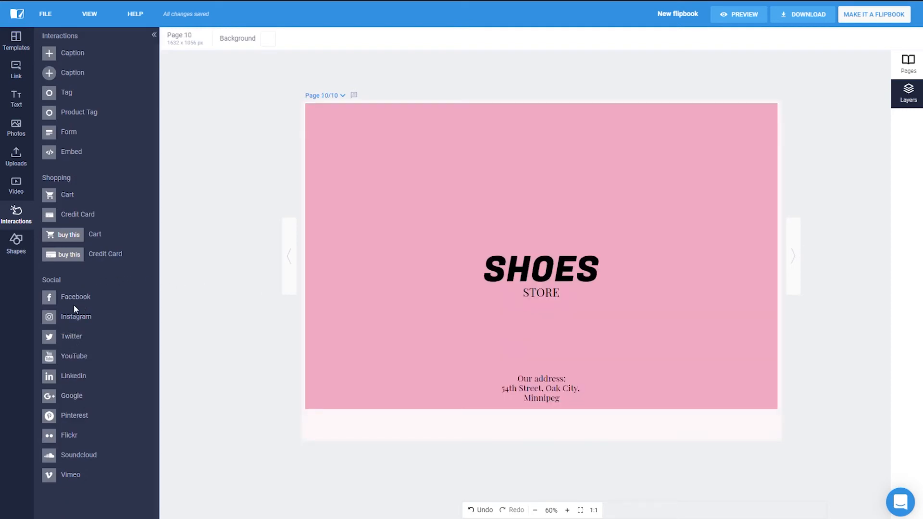
Place a Facebook social button on page 10 between the store title and address.
click(76, 297)
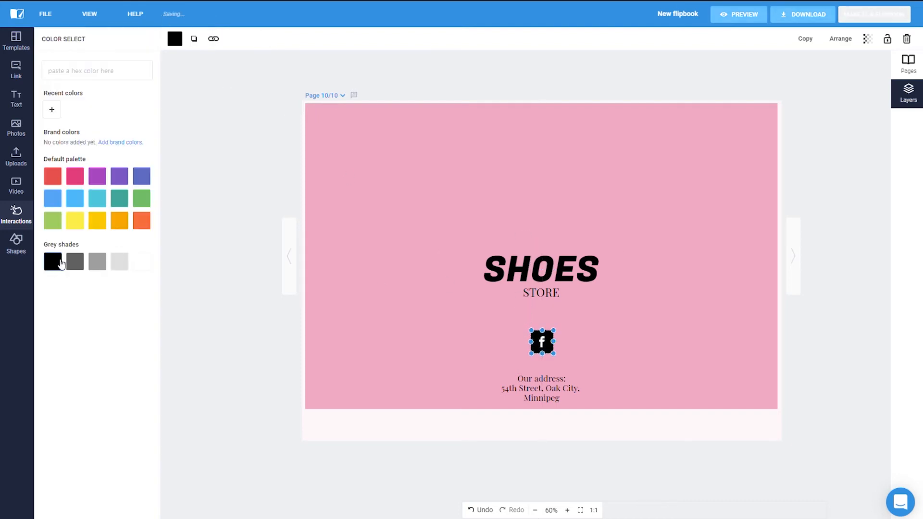